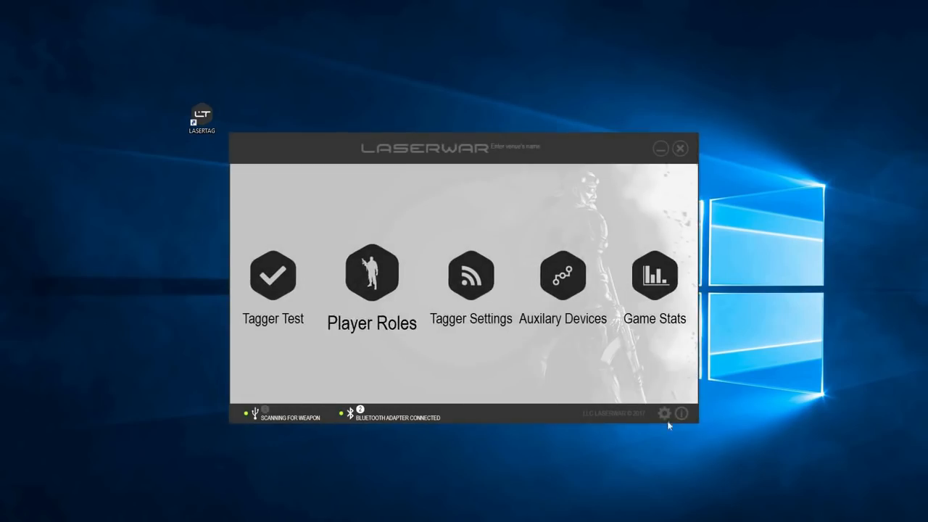
- In Settings, enter 'My LT club' as the venue's name
click(664, 414)
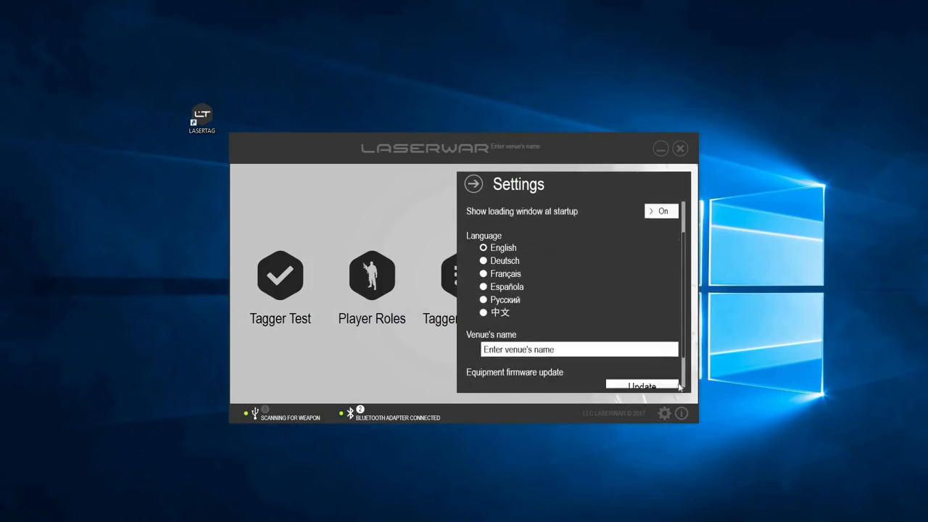
scroll(down, 3)
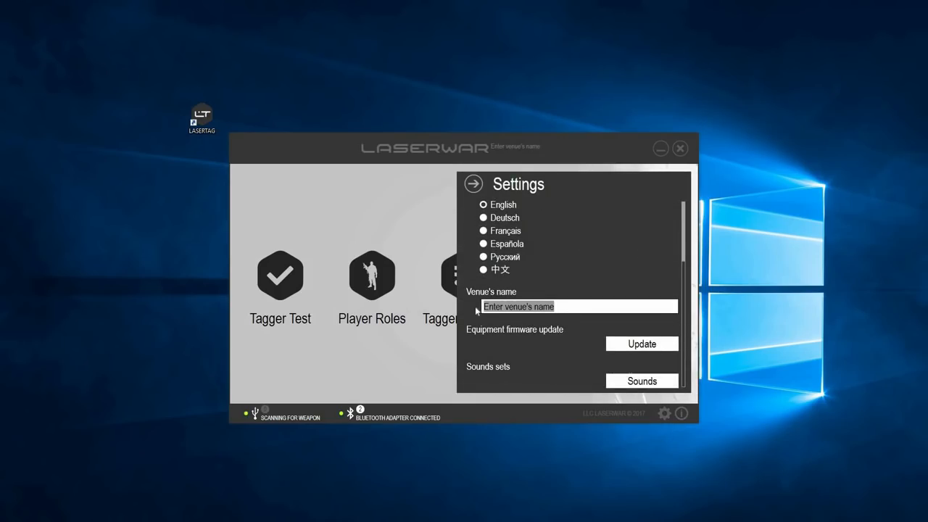
text(My LT)
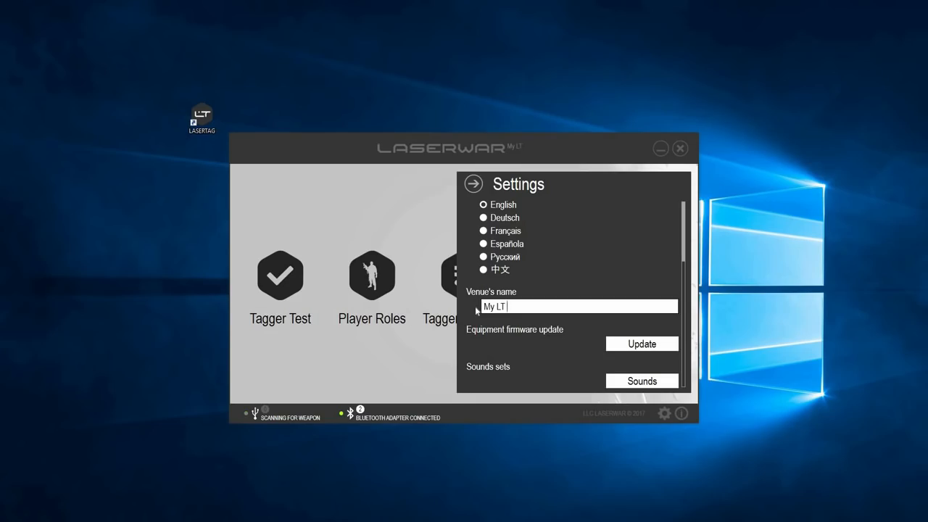
text(club)
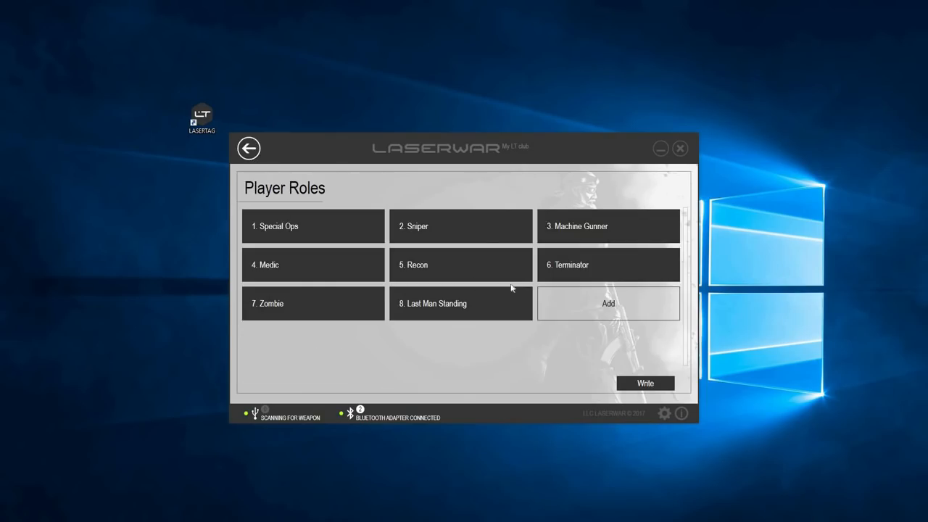
- Add a new player role with health 150 and 30 magazines, and enter its name
click(608, 303)
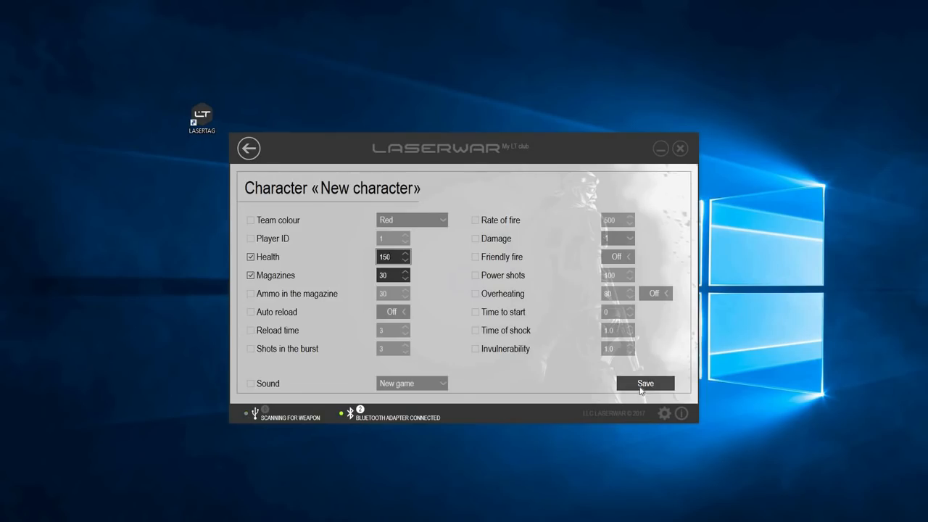
text(M)
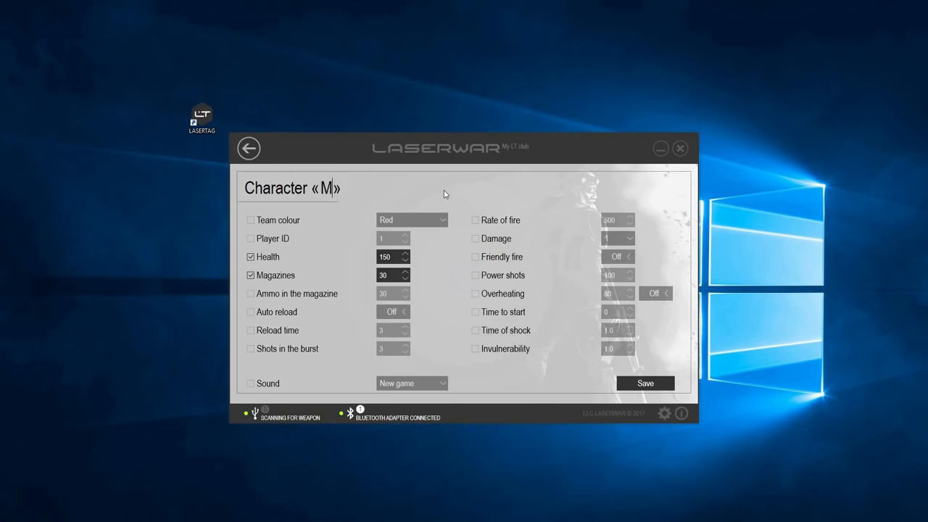
click(249, 149)
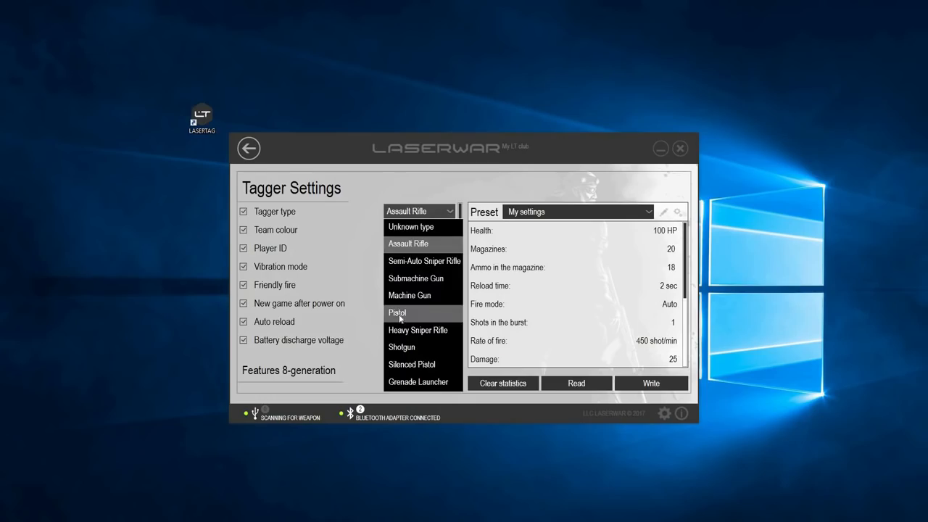
- Choose Pistol as the tagger type and go back to Player Roles
click(397, 313)
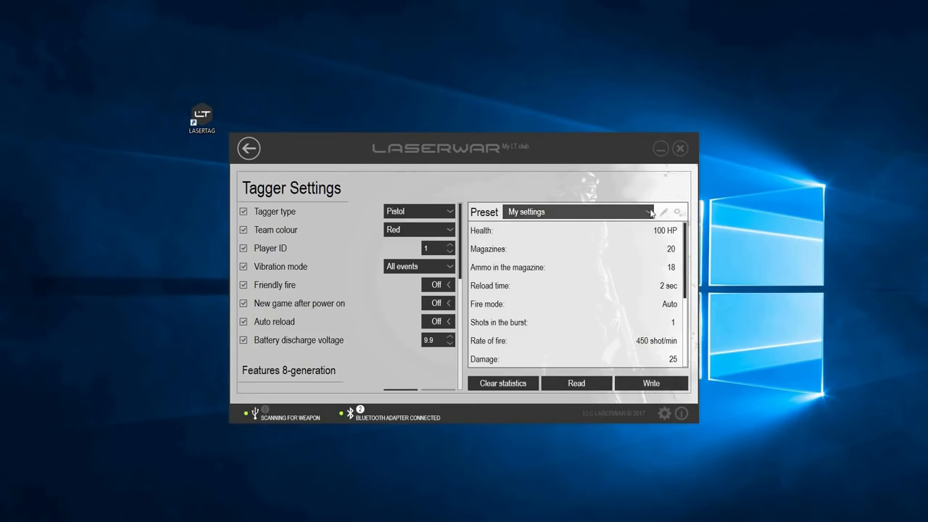
click(646, 212)
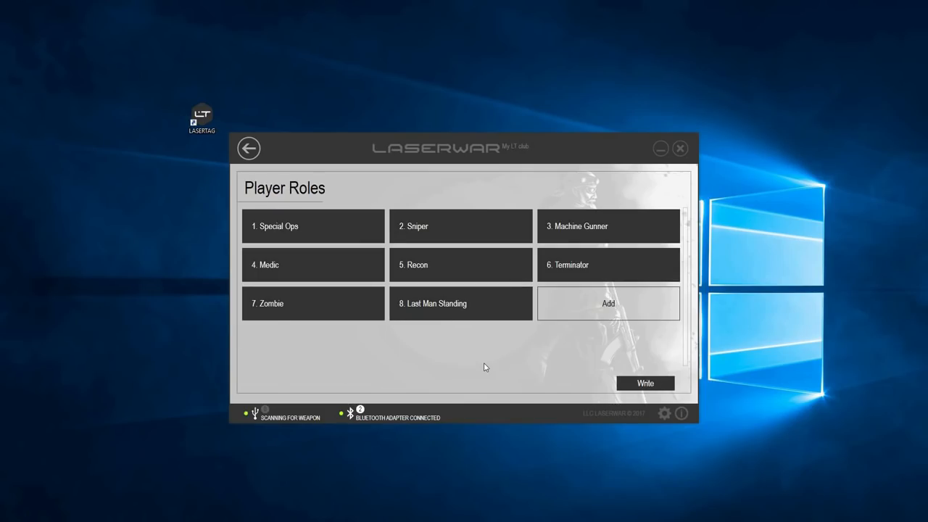
- Add another player role with health 4 and Magazines enabled, then list auxiliary devices
click(608, 303)
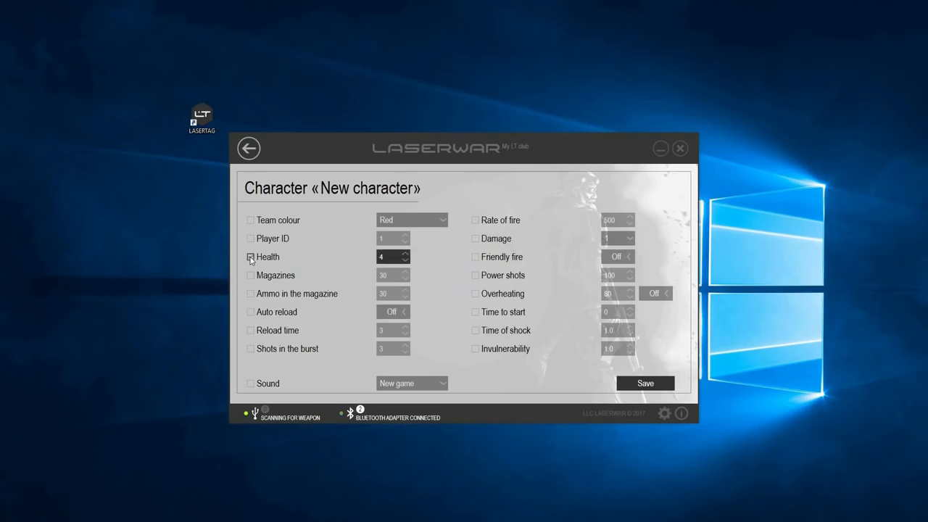
click(250, 275)
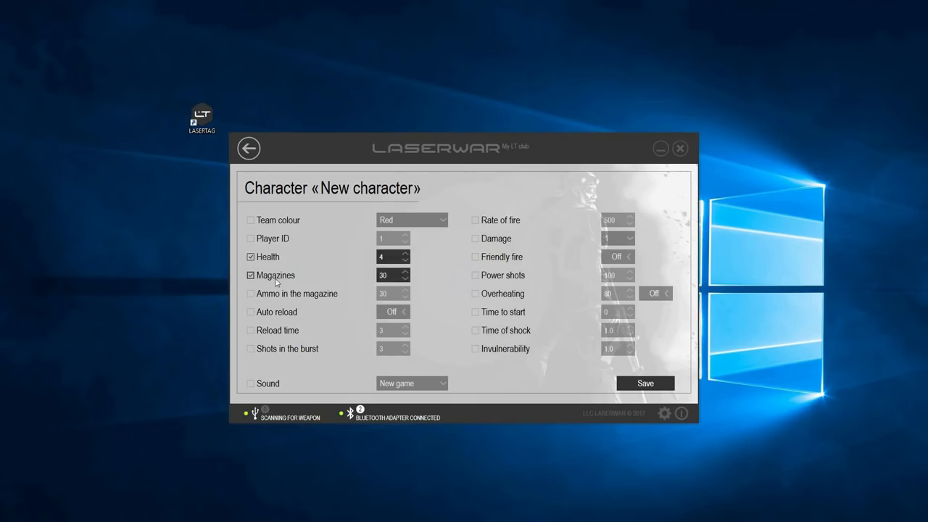
click(411, 383)
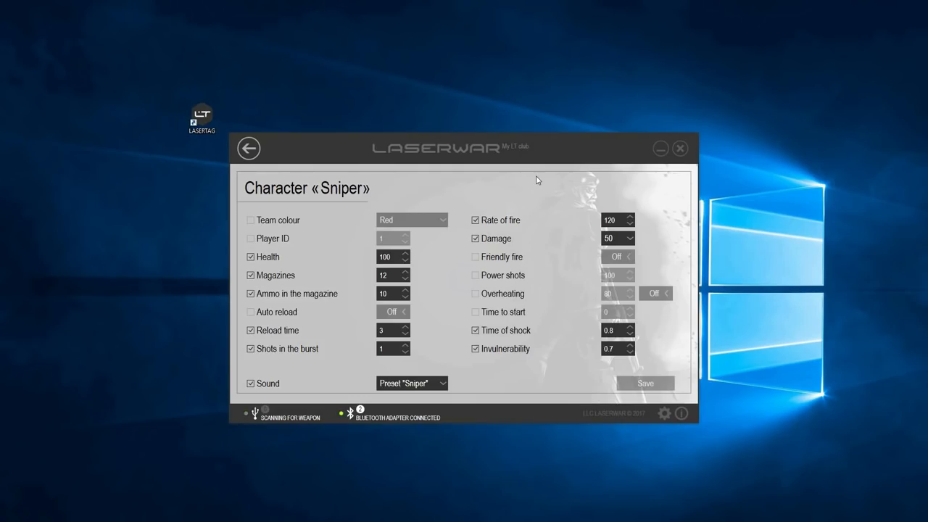
click(248, 148)
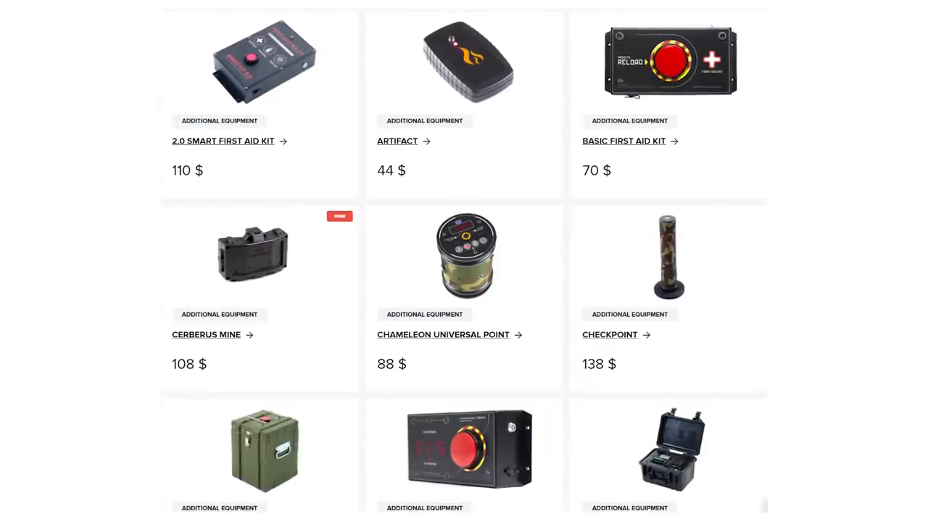
scroll(down, 3)
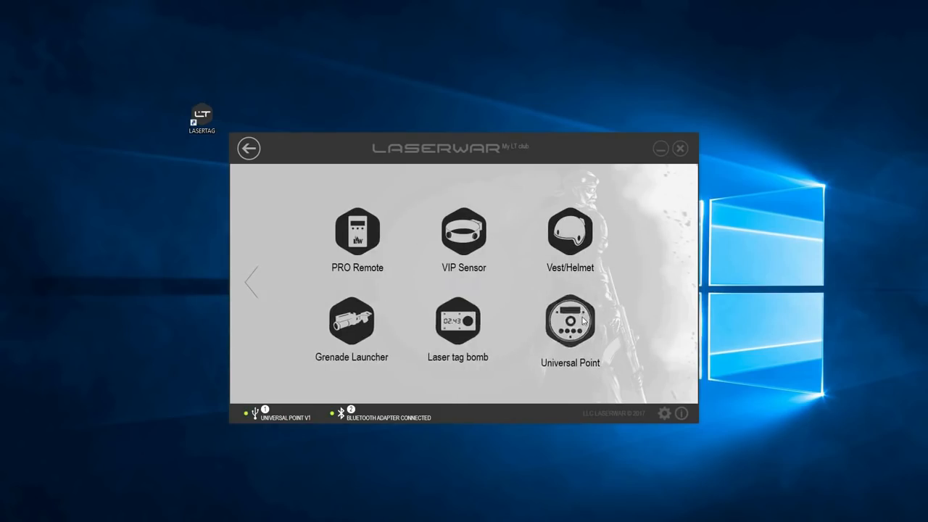
- Open the configurator's PDF manual from the LASERWAR Soft > Windows page
click(570, 321)
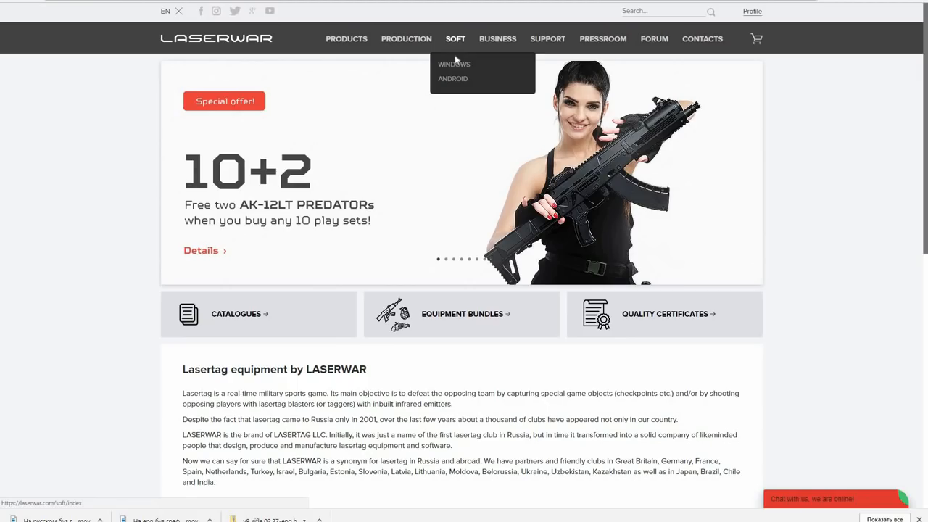
click(454, 63)
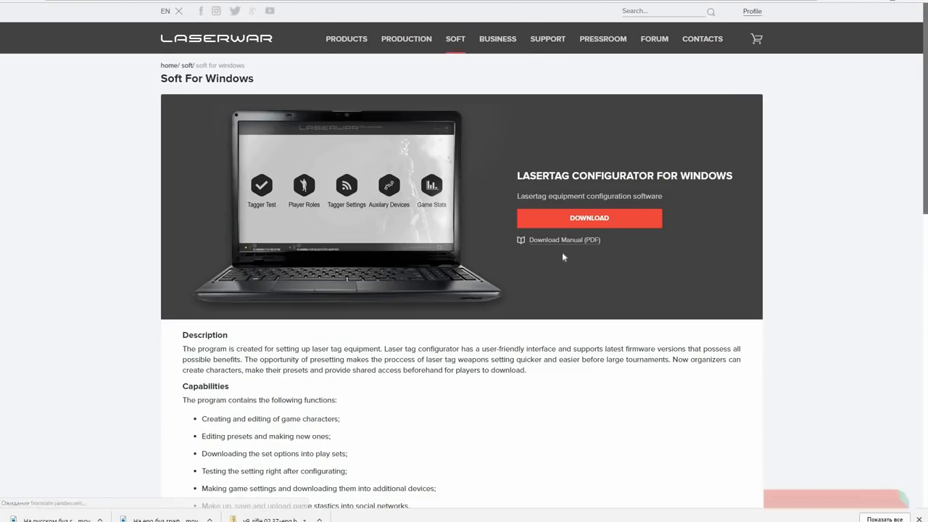
click(564, 240)
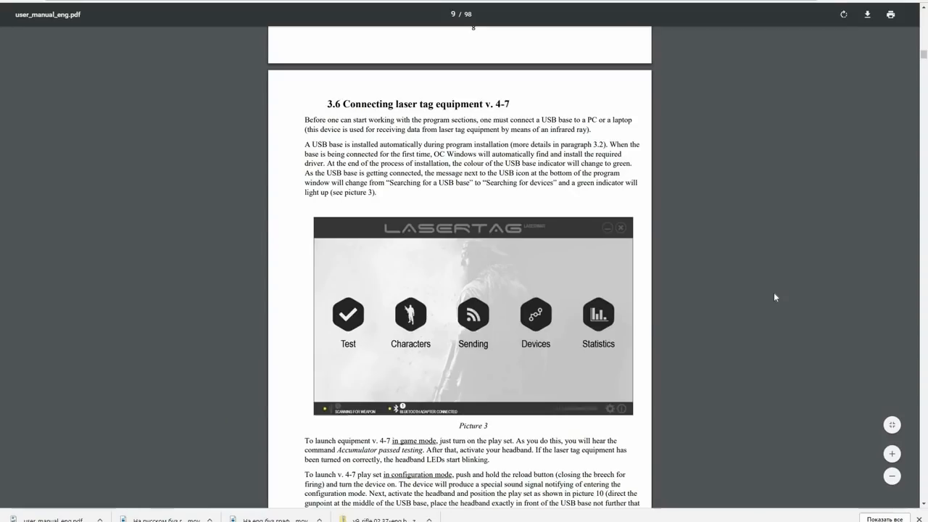
scroll(down, 3)
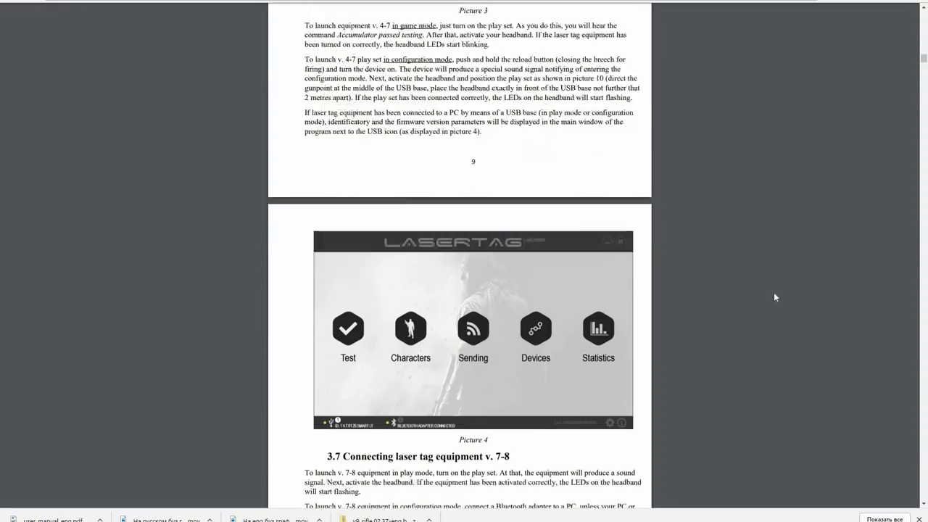
scroll(down, 3)
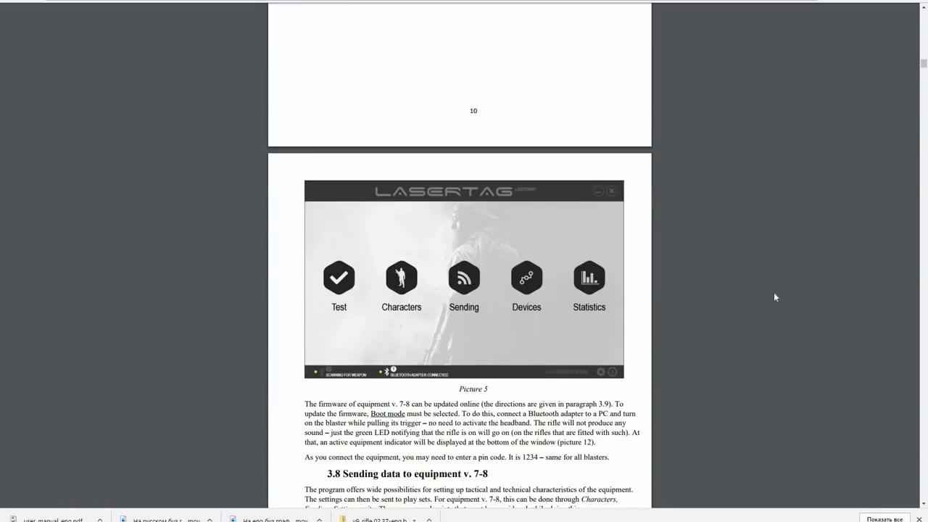
scroll(down, 3)
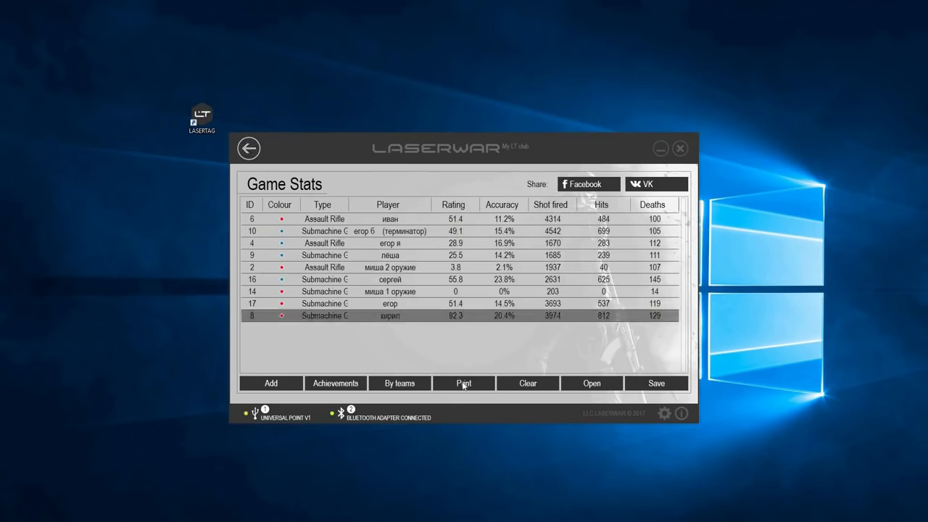
- Print the Game Stats report as a PDF showing each player's rating, accuracy and hits
click(463, 383)
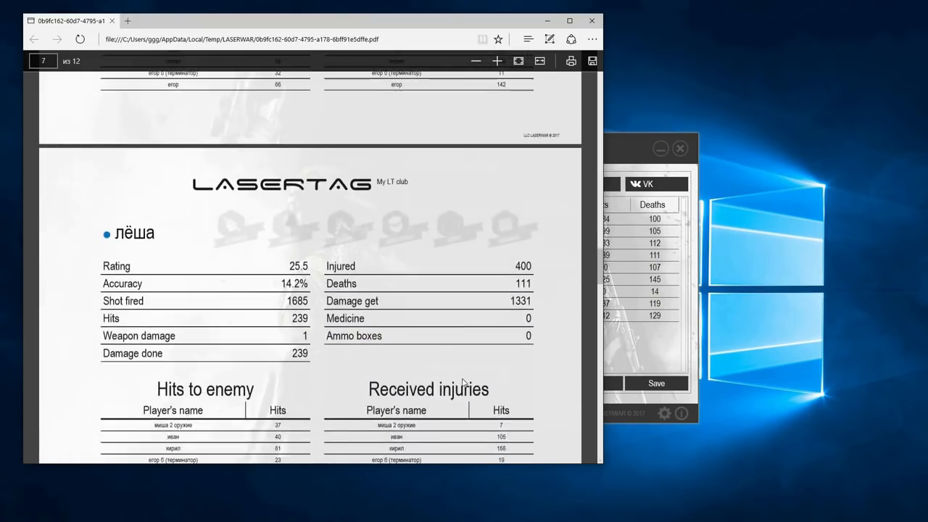